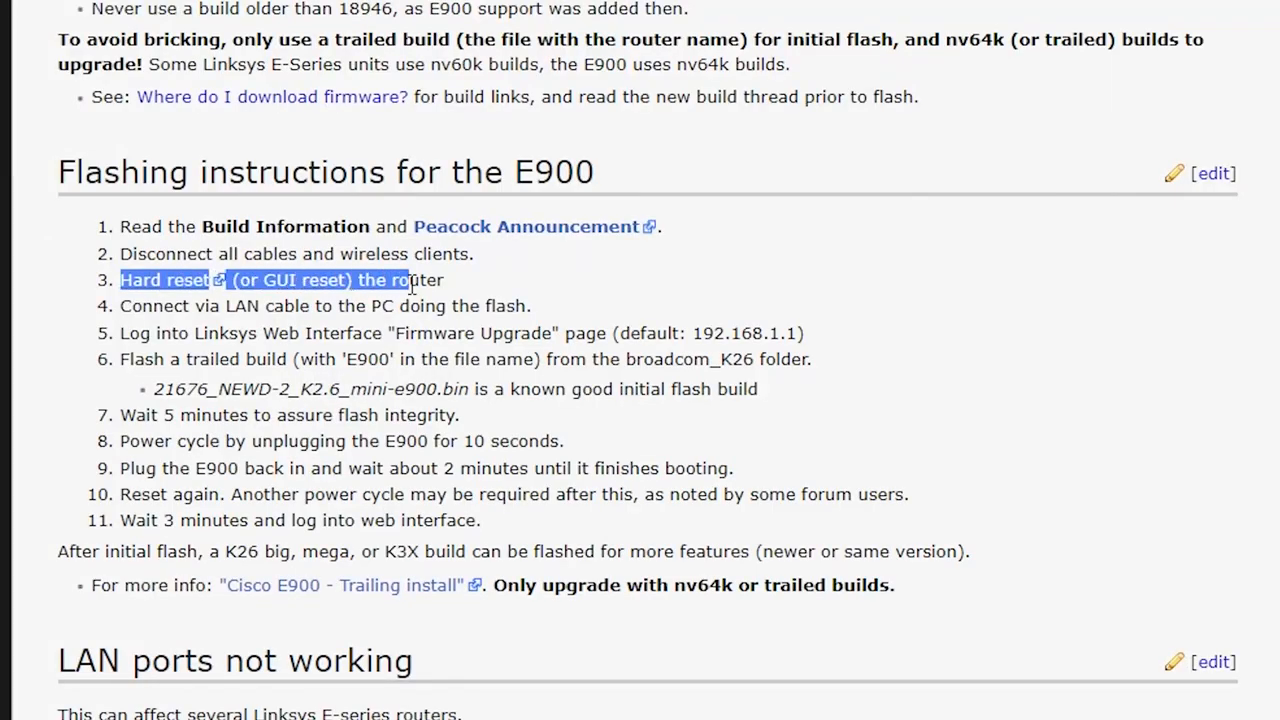
# Follow step 3's 'Hard reset' link to the Hard Reset Or 30/30/30 page
pyautogui.click(163, 280)
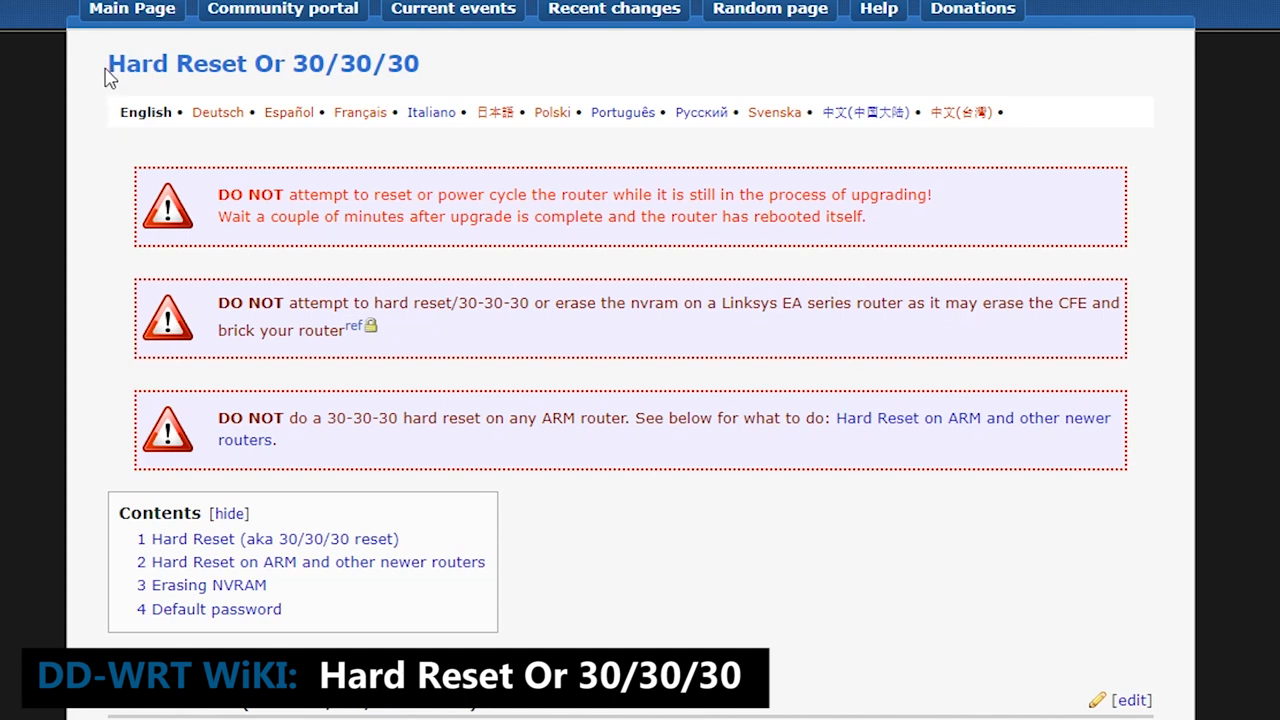
pyautogui.moveTo(162, 345)
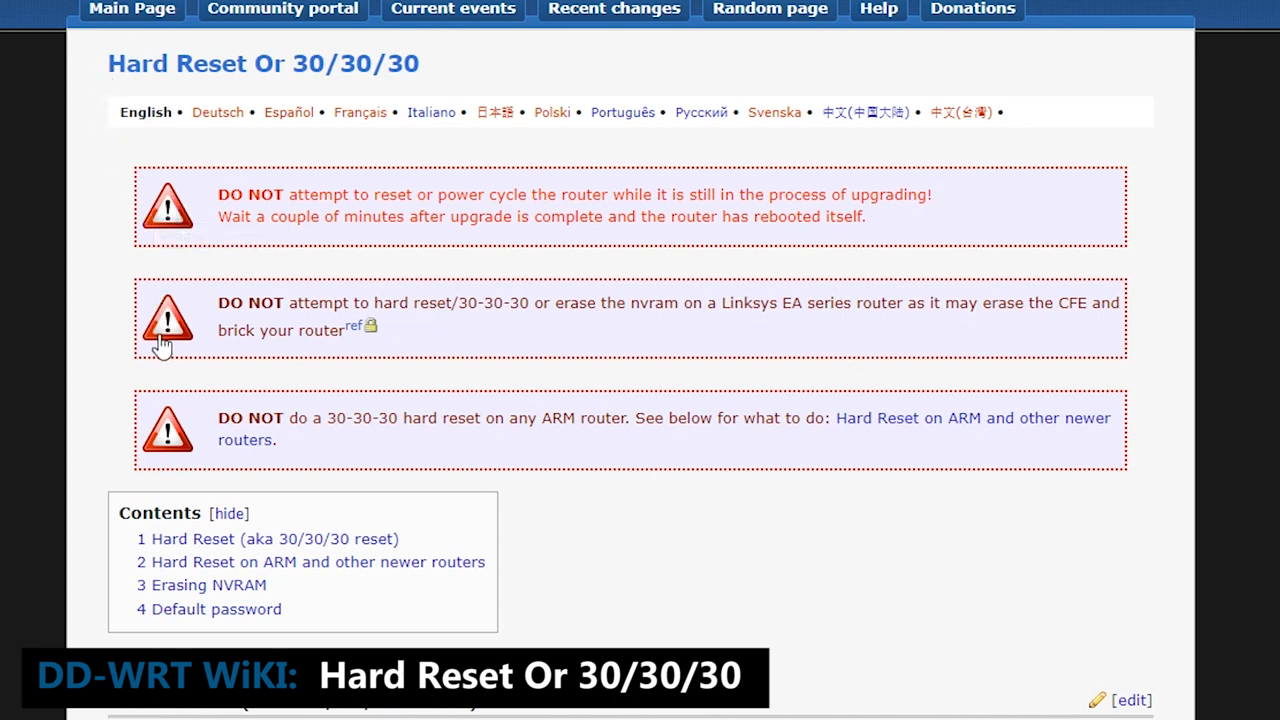
pyautogui.moveTo(160, 430)
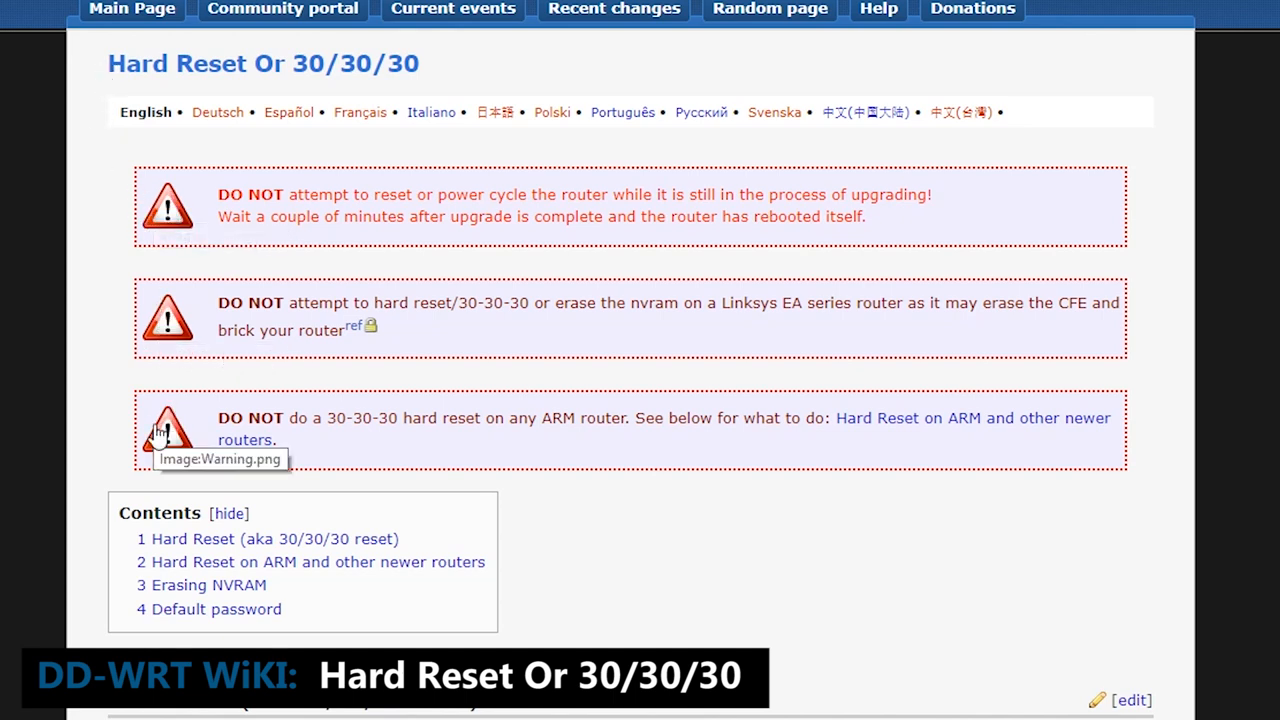